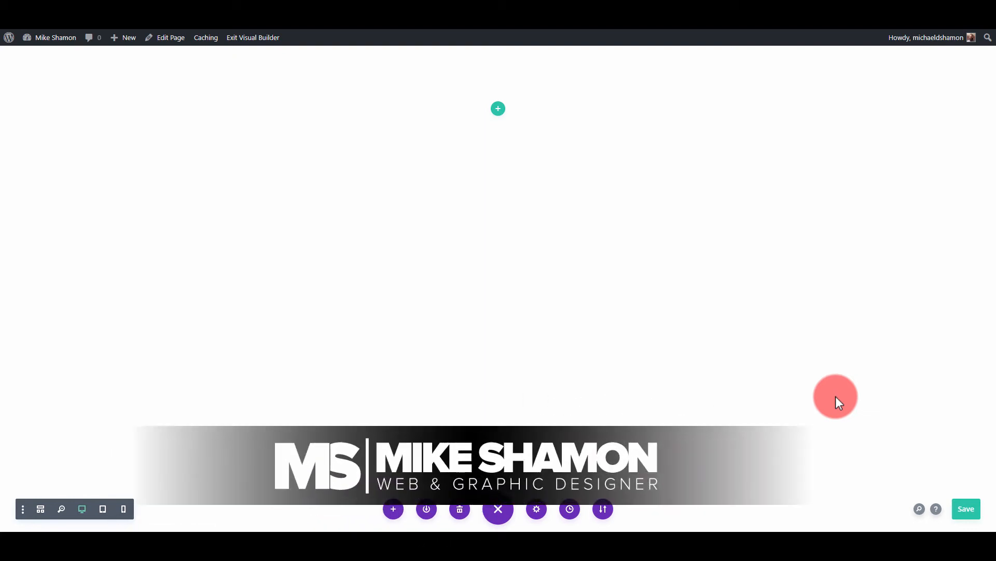
mouse_move(826, 399)
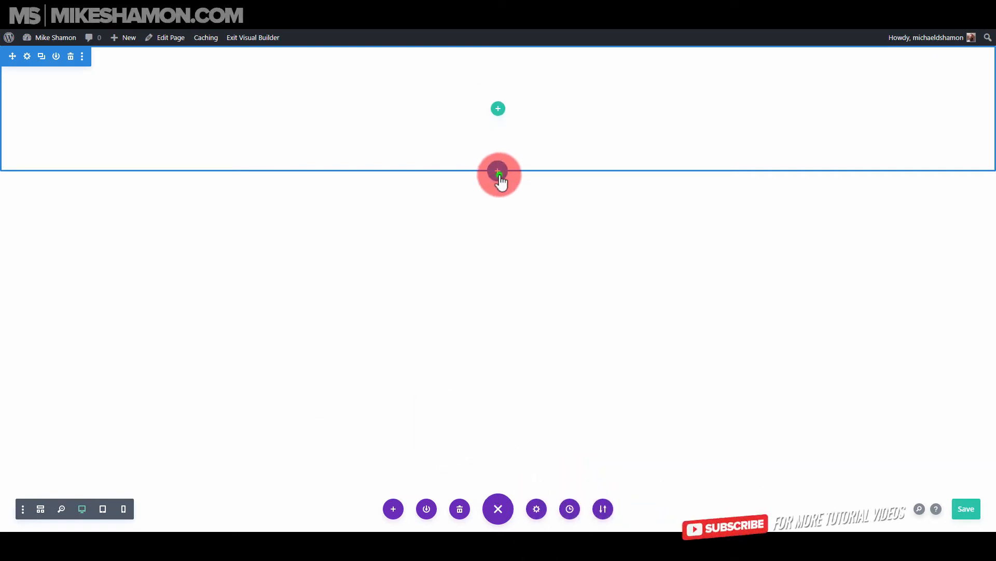
Step: Insert a specialty section with the wide-left, narrow-right column layout
left_click(498, 170)
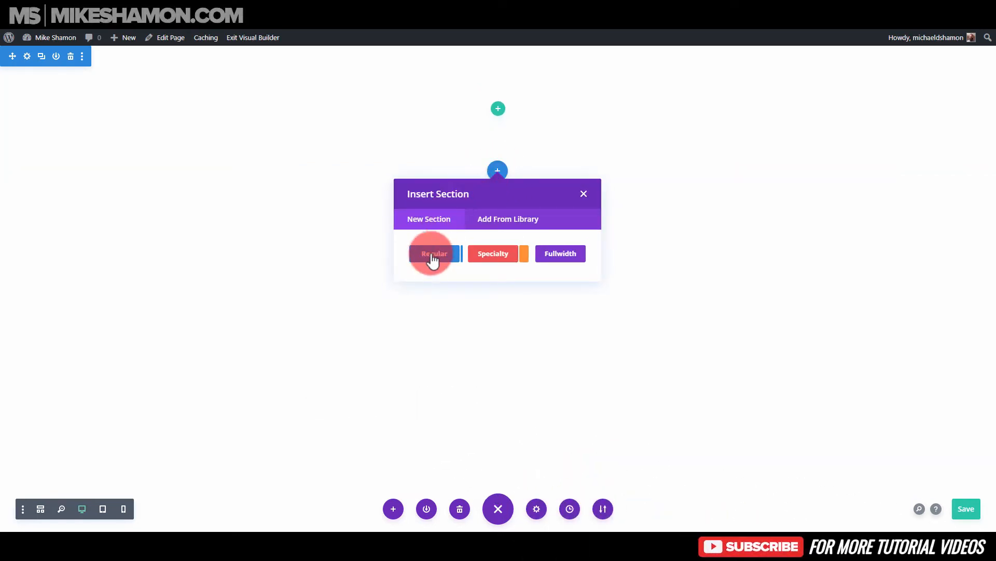
left_click(434, 253)
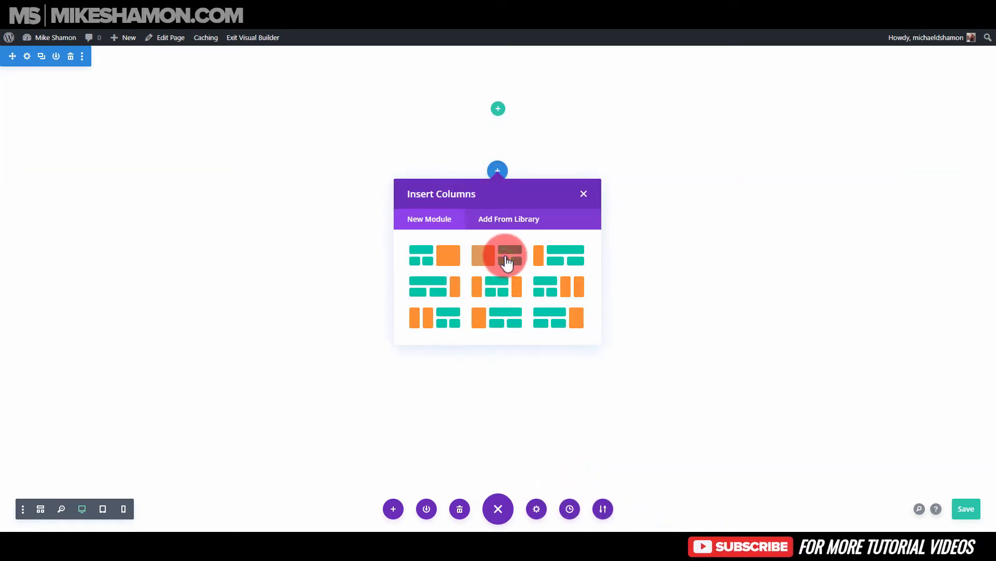
mouse_move(564, 320)
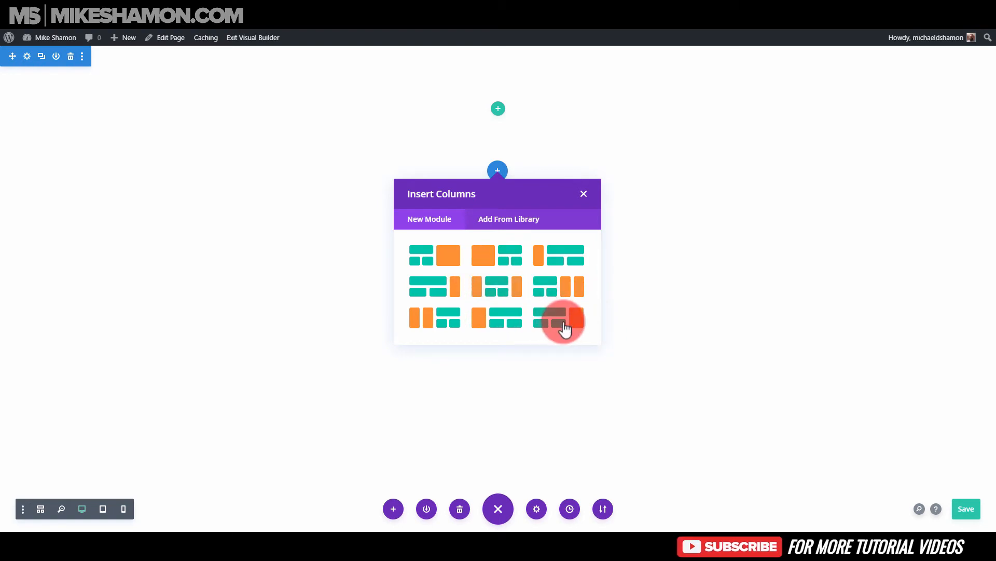
left_click(560, 318)
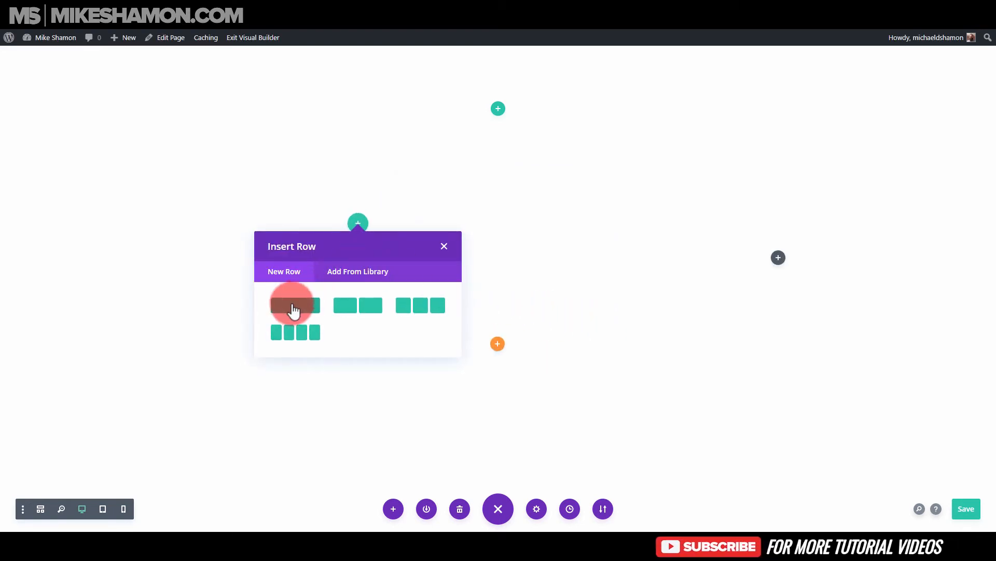
Step: Add a one-column row to the left column holding an Image module with the beach photo
left_click(294, 305)
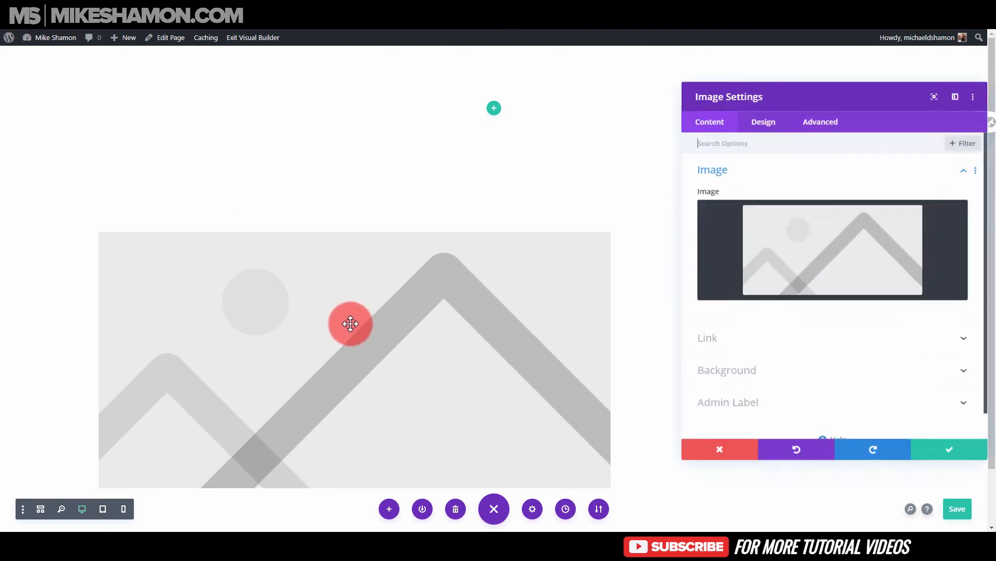
left_click(833, 249)
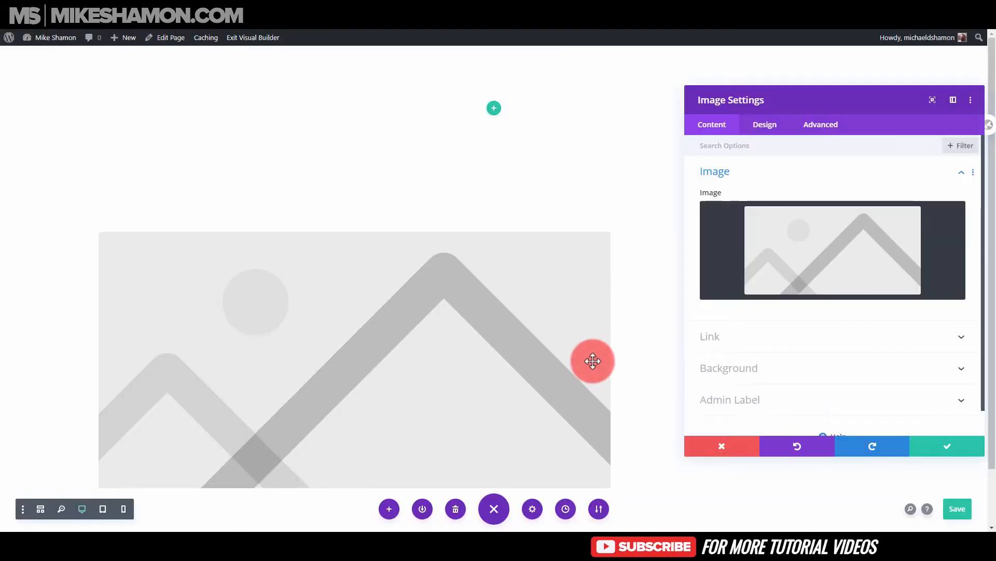
left_click(946, 446)
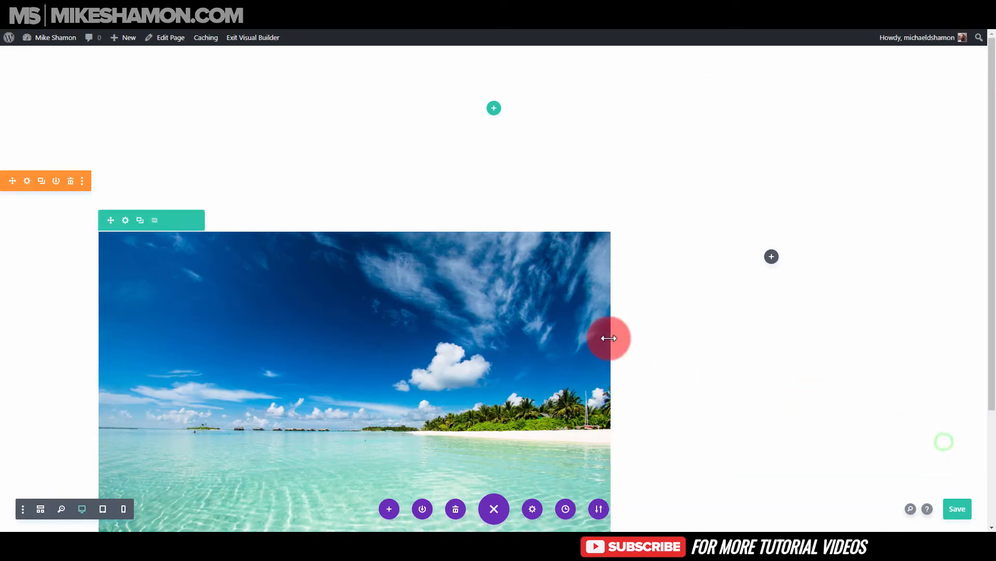
Step: Add an Image module with the office meeting-table photo to the right column
left_click(772, 256)
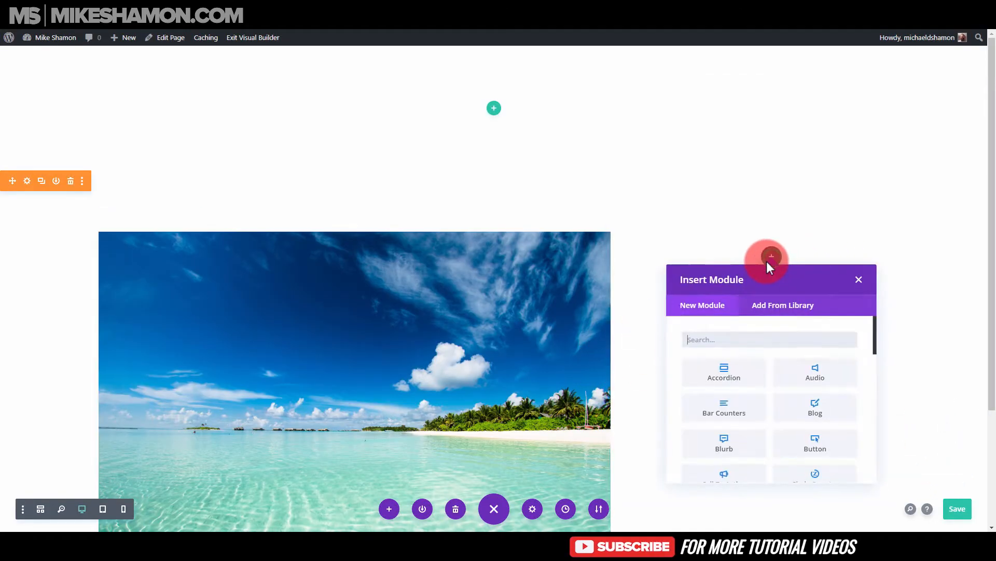
type("im")
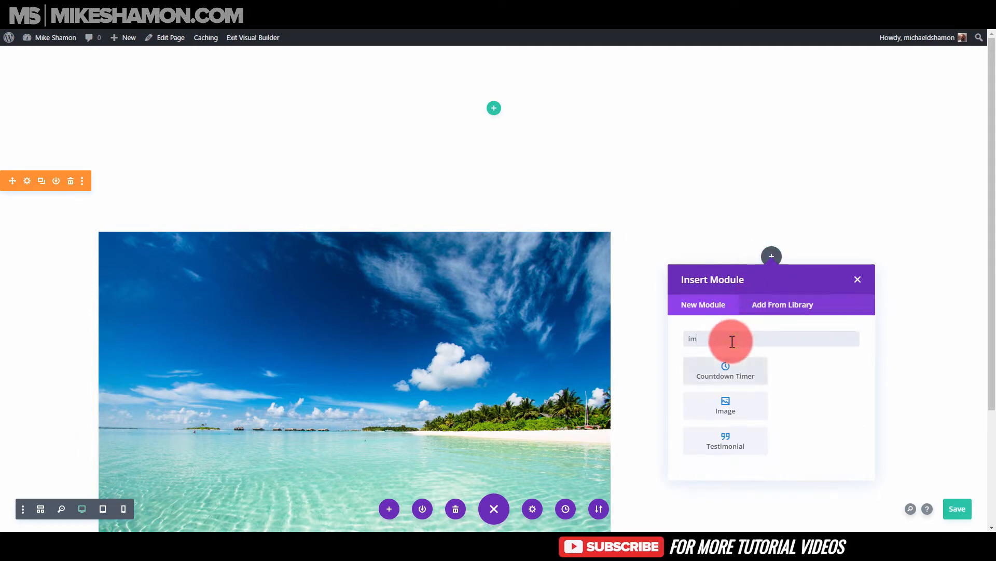
left_click(725, 405)
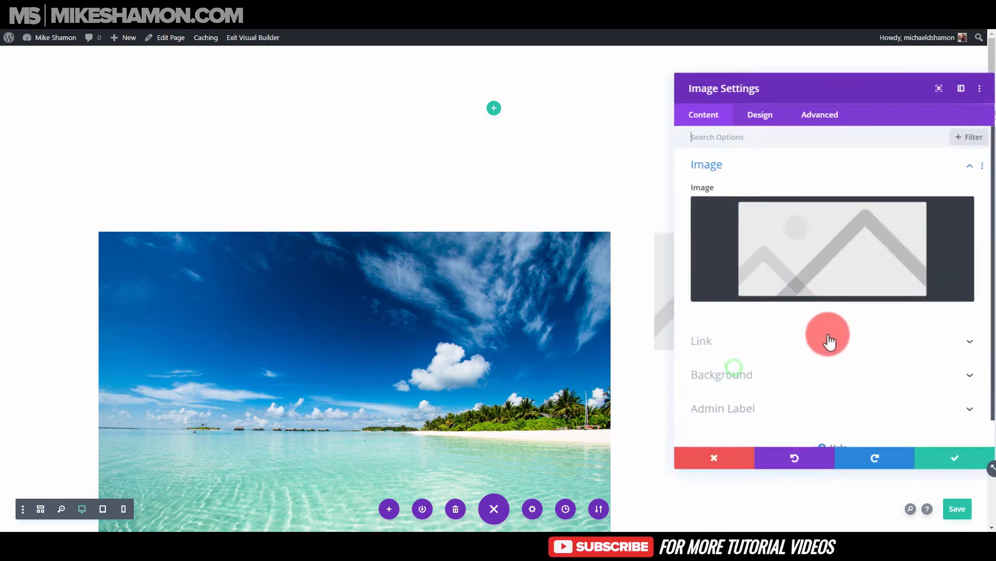
left_click(832, 248)
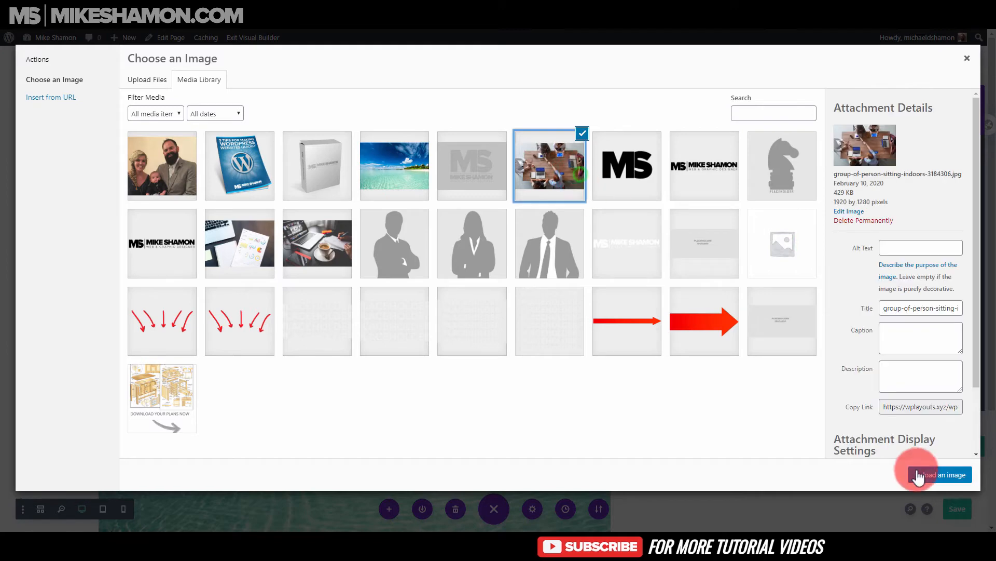
left_click(940, 474)
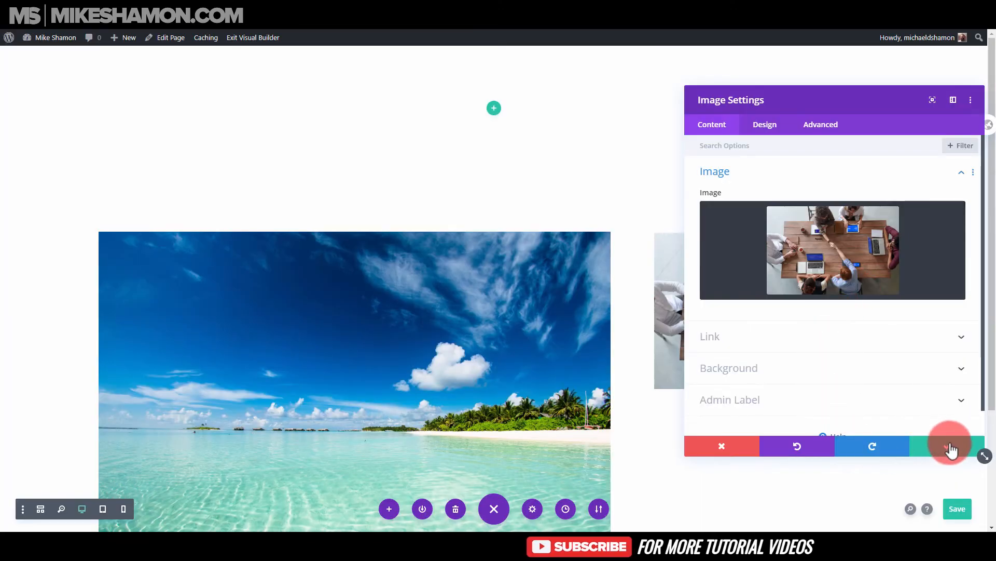
left_click(949, 445)
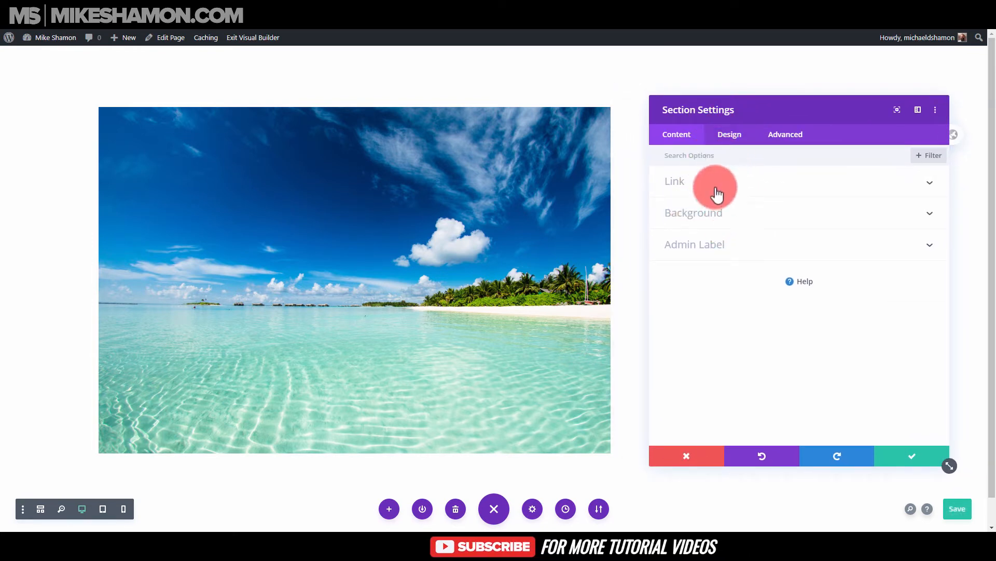
Step: Set the section's Inner Width to 100% under Design > Sizing
left_click(728, 134)
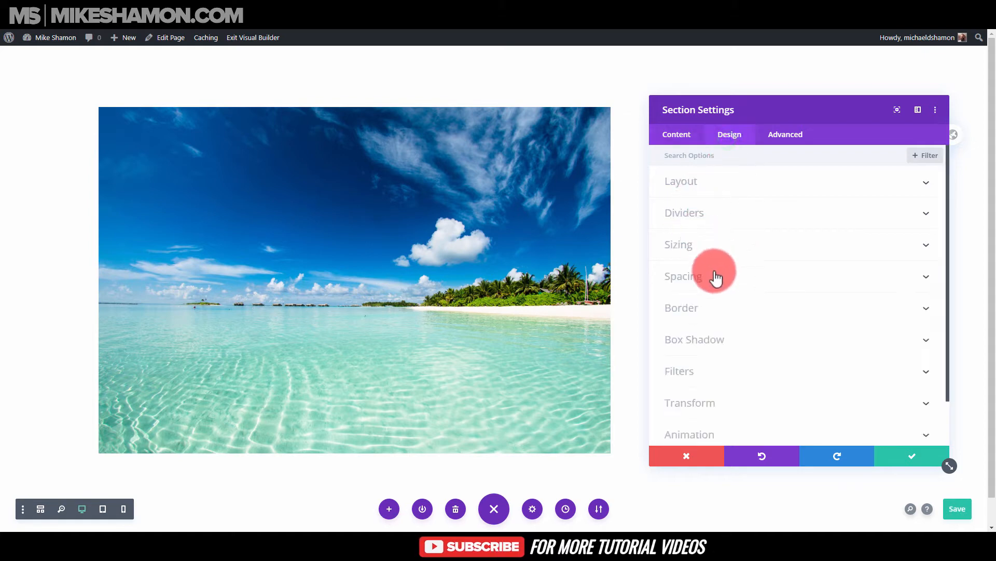
left_click(679, 244)
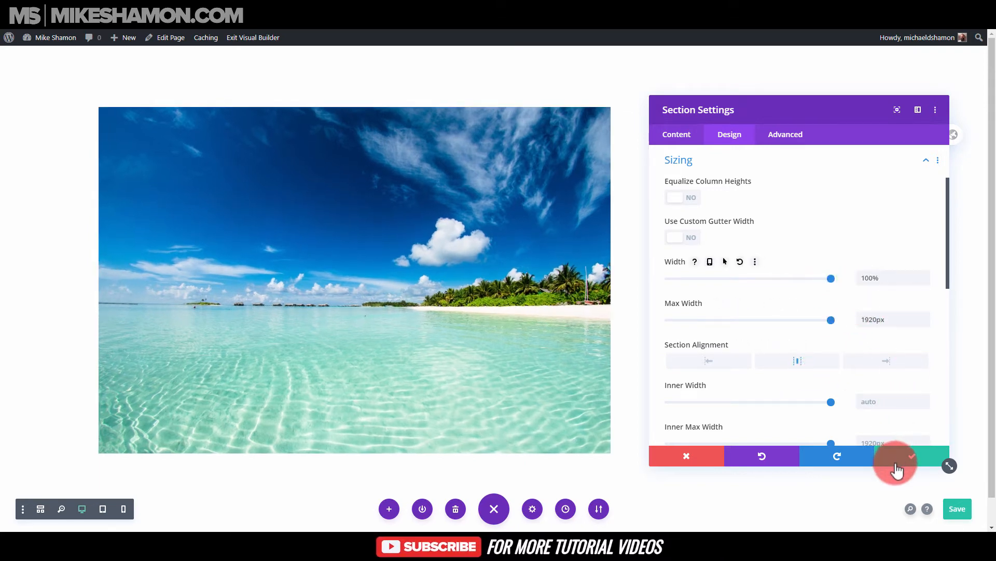
mouse_move(912, 458)
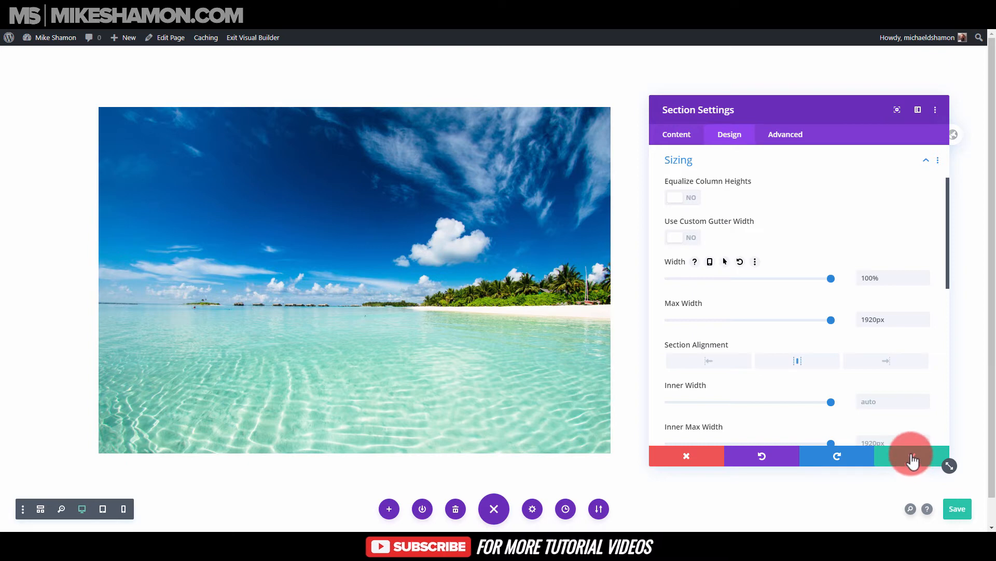
scroll("down", 3)
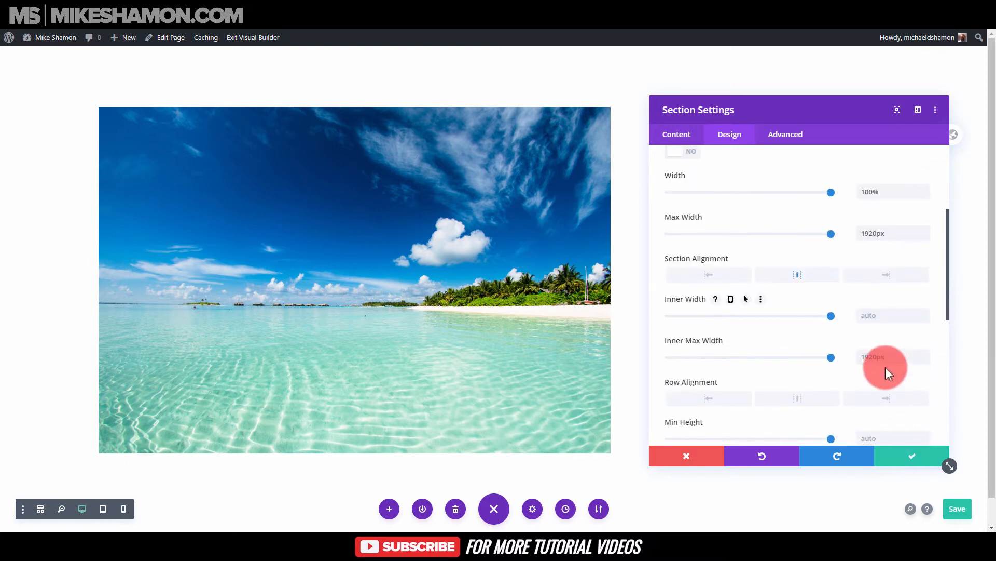
left_click(883, 356)
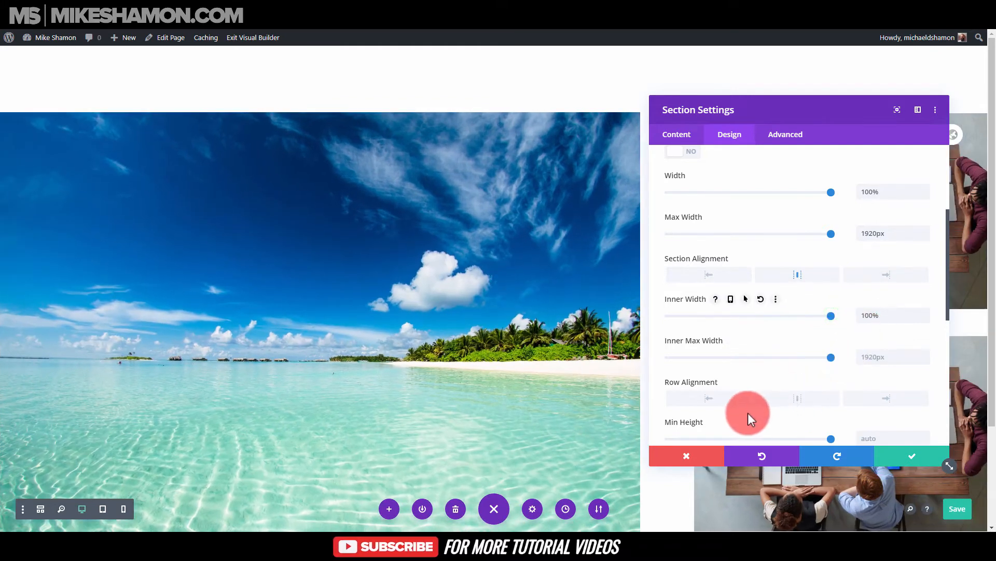
mouse_move(810, 353)
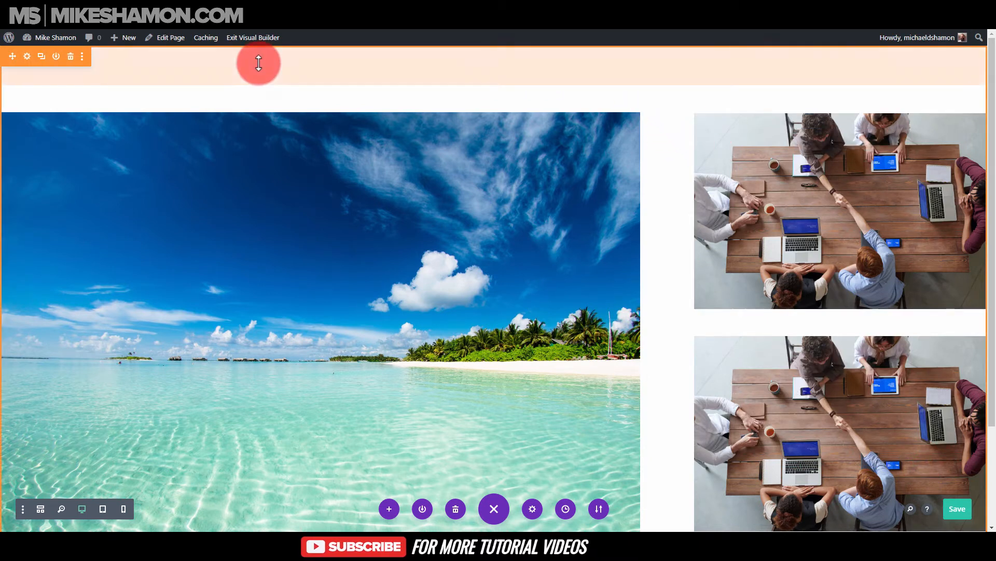
Step: Set section margin, padding, and Column 1 and 2 padding to 0px, then save
left_click(26, 56)
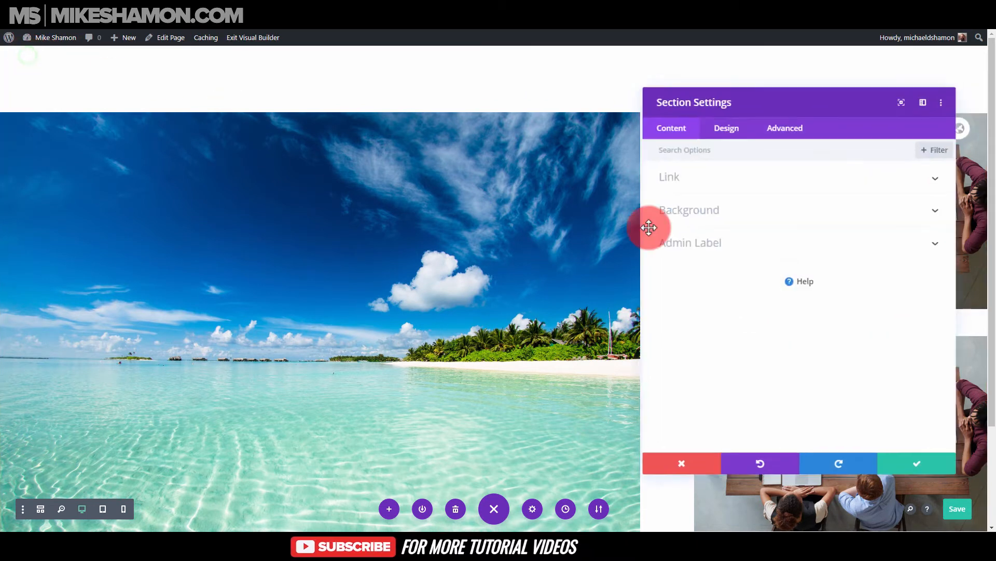
left_click(727, 127)
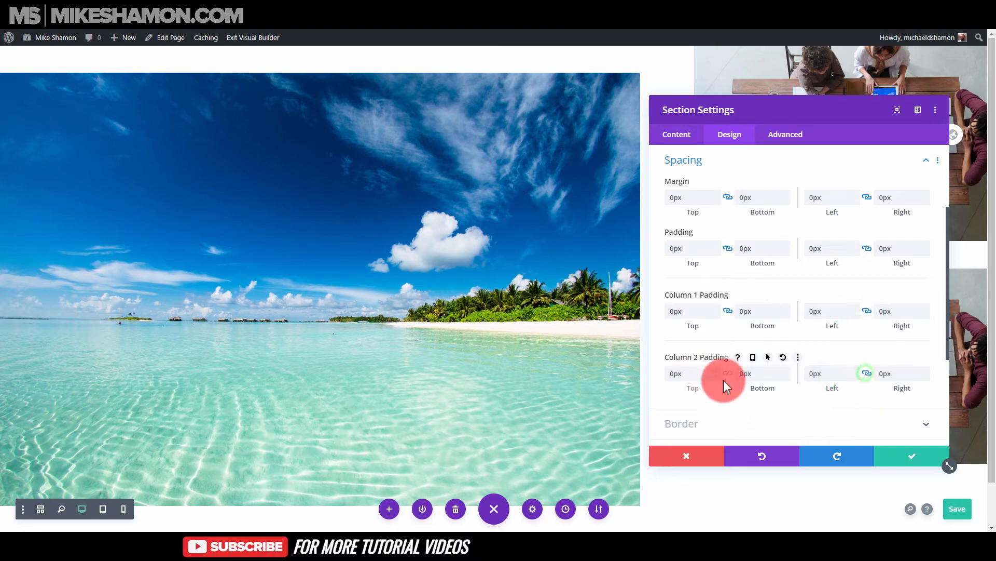
left_click(911, 456)
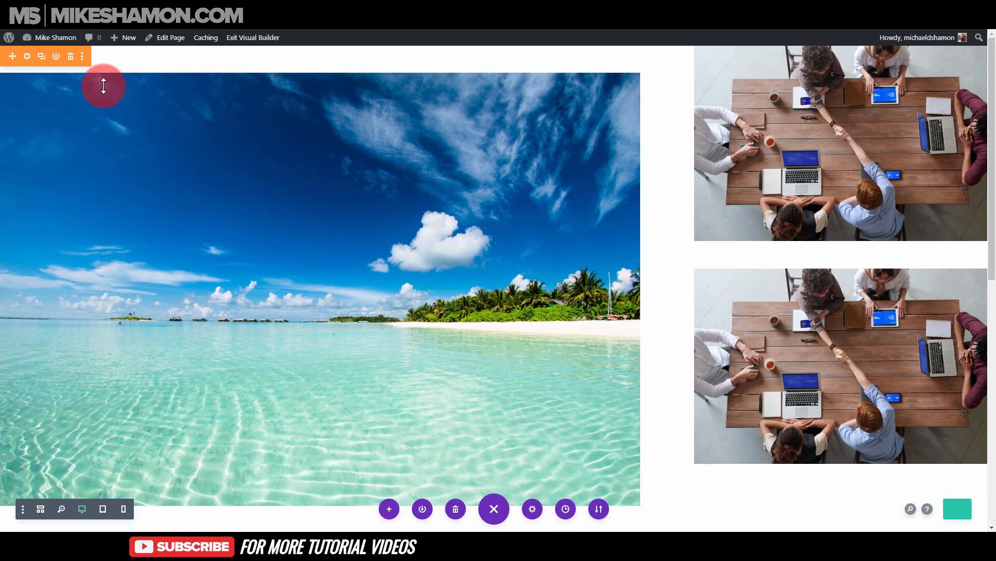
Step: Zero the beach row's top and bottom margin and padding, then save
scroll("down", 3)
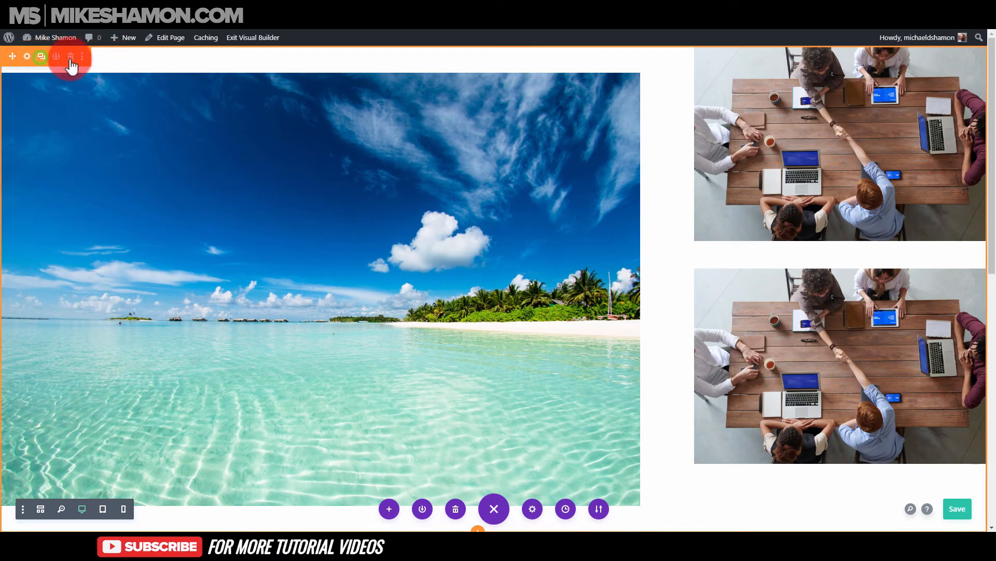
scroll("down", 3)
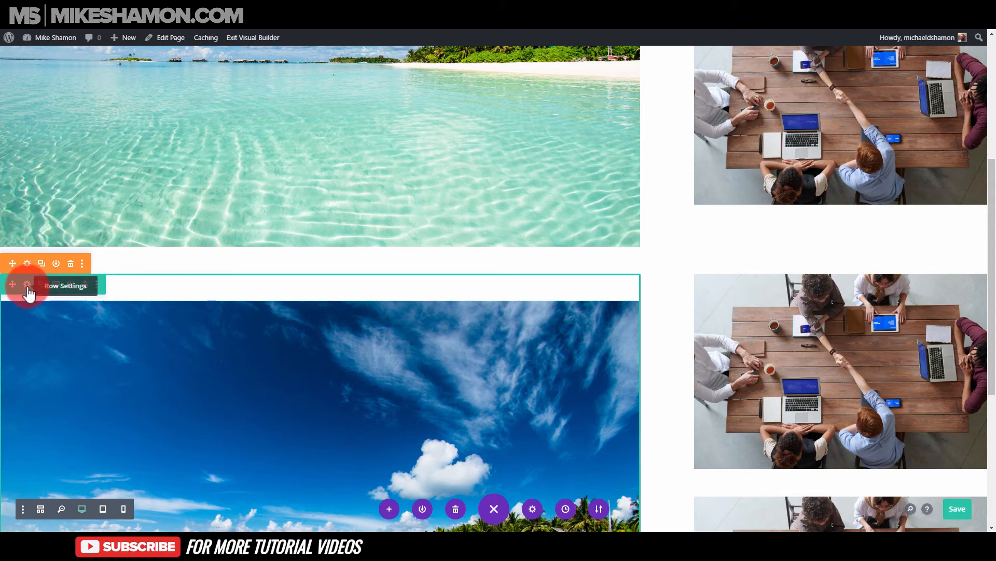
left_click(27, 284)
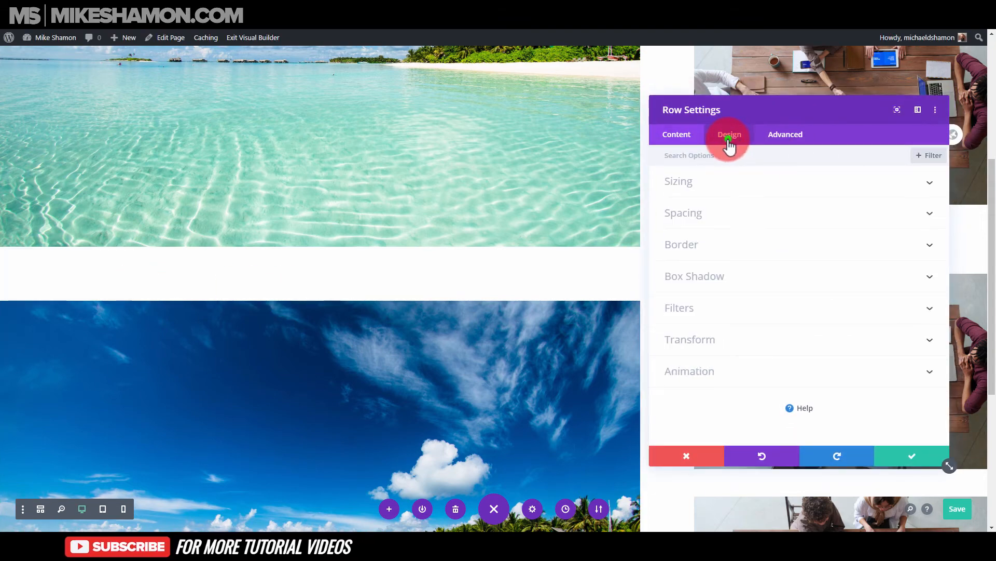
left_click(683, 213)
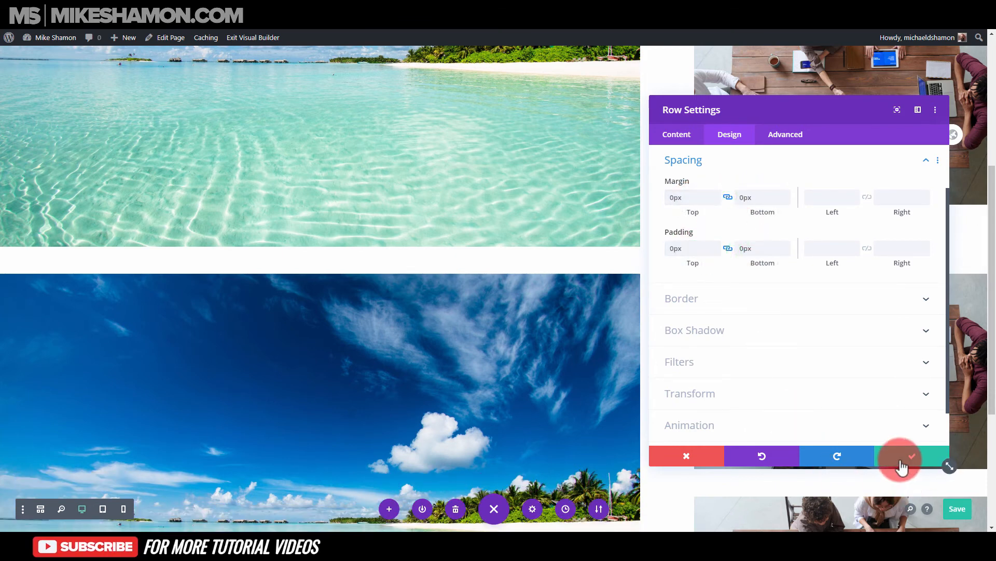
left_click(898, 456)
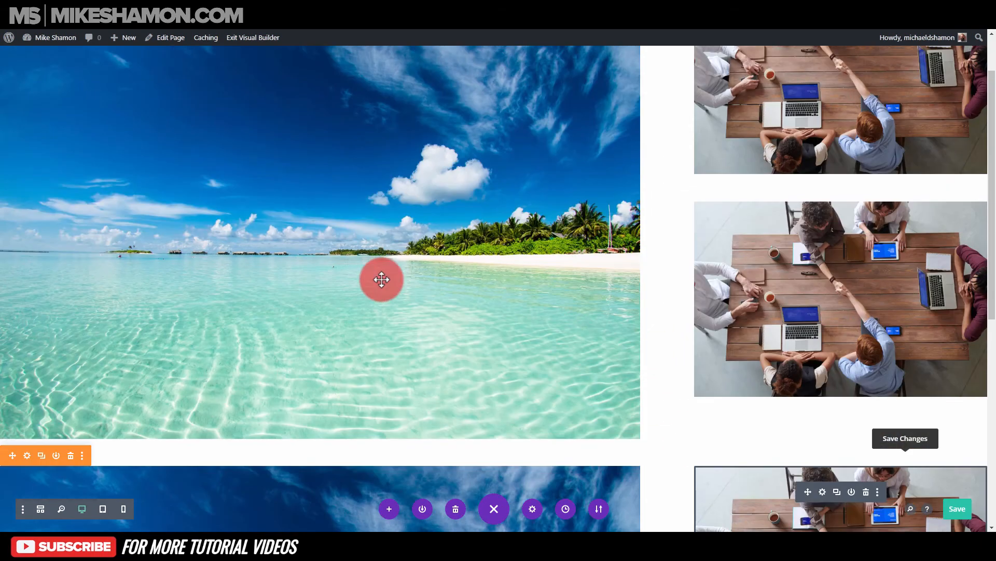
scroll("down", 3)
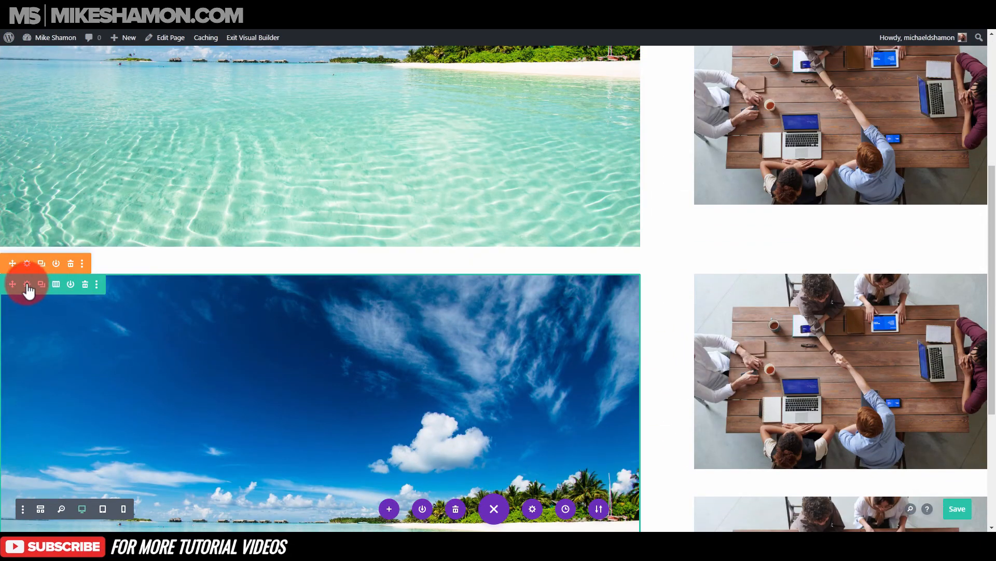
Step: Enable Use Custom Gutter Width in the section's Sizing settings, set to 1
left_click(27, 284)
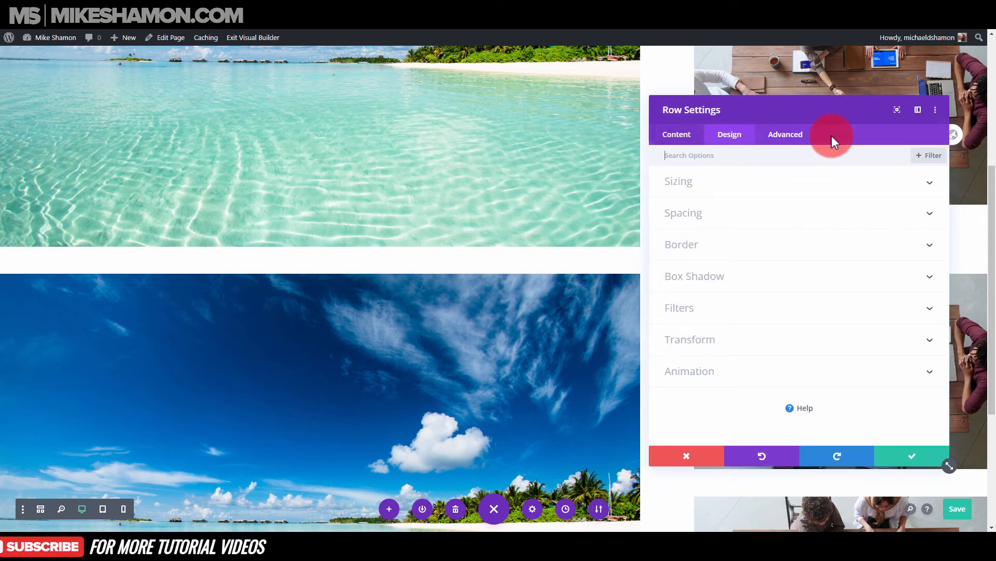
left_click(685, 456)
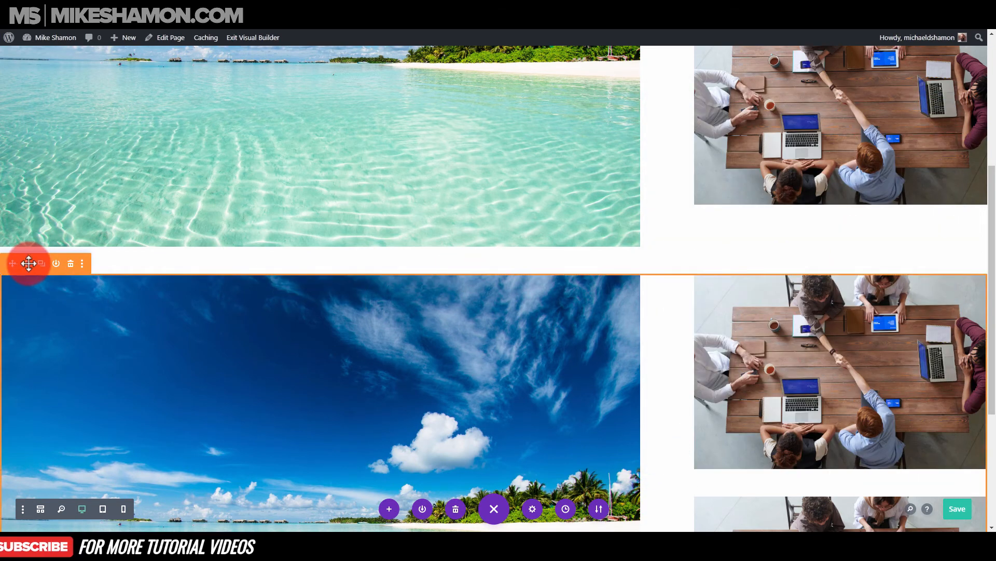
left_click(532, 508)
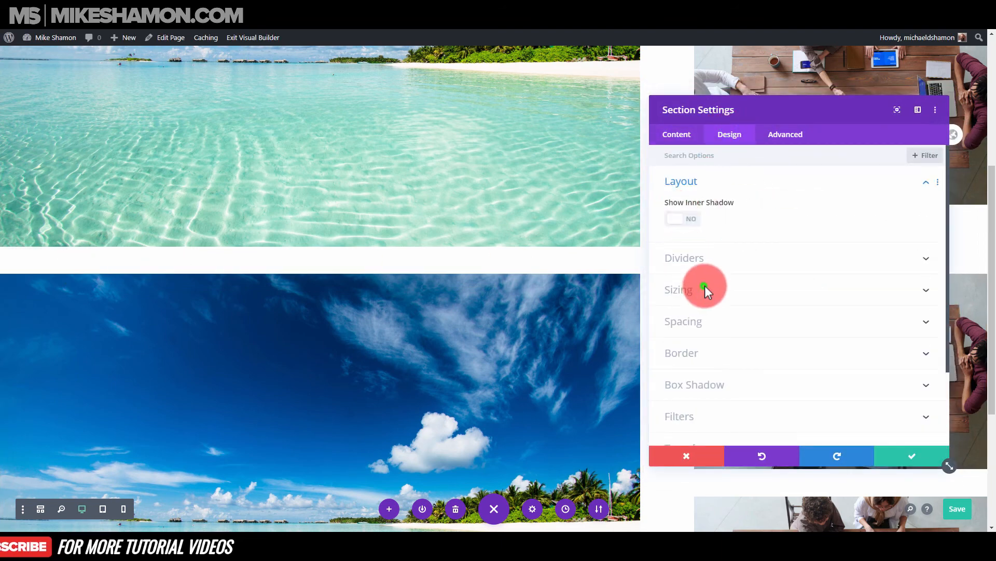
left_click(678, 290)
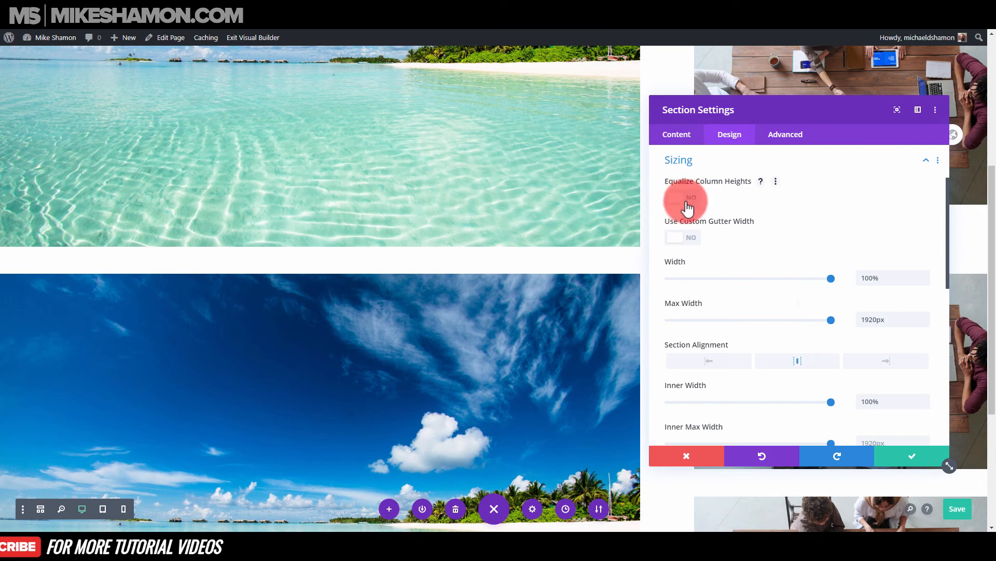
left_click(682, 237)
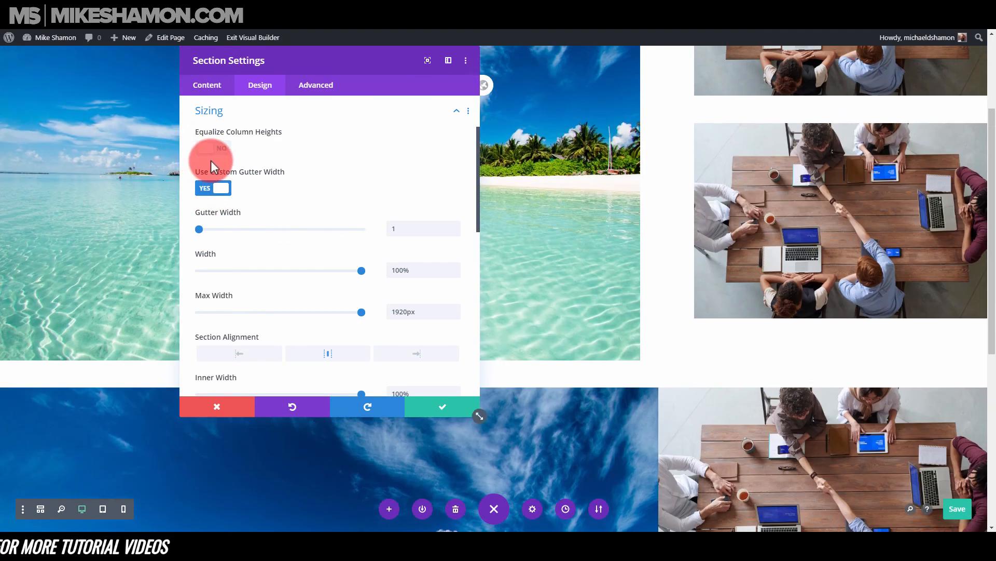
Step: Set Equalize Column Heights to Yes and save the section settings
left_click(213, 147)
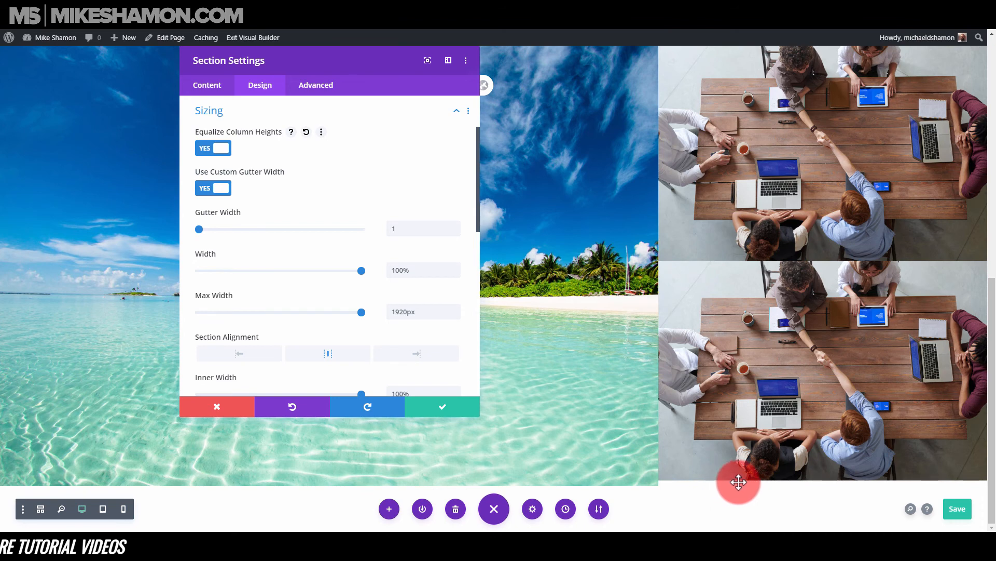
mouse_move(821, 397)
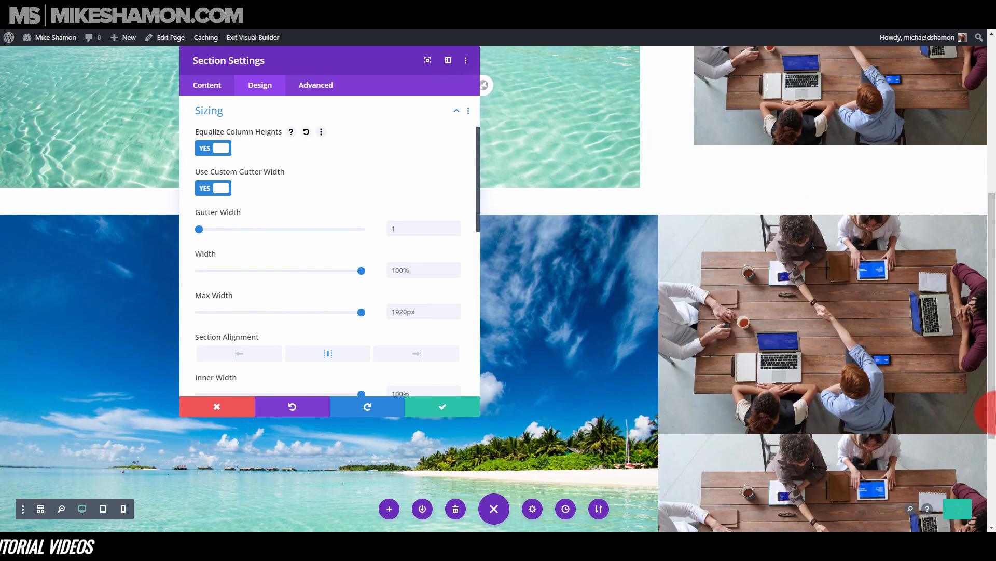
mouse_move(886, 438)
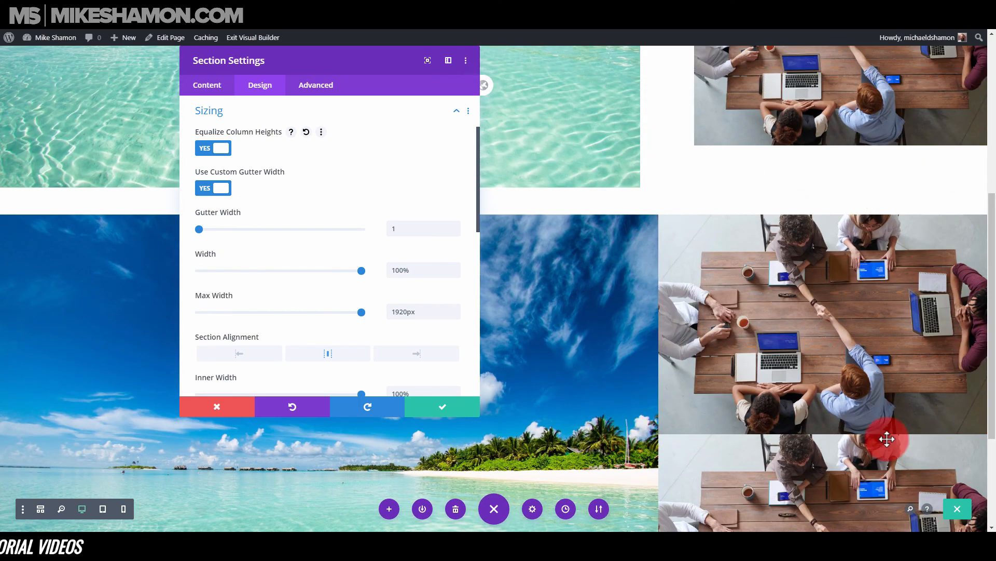
scroll("down", 3)
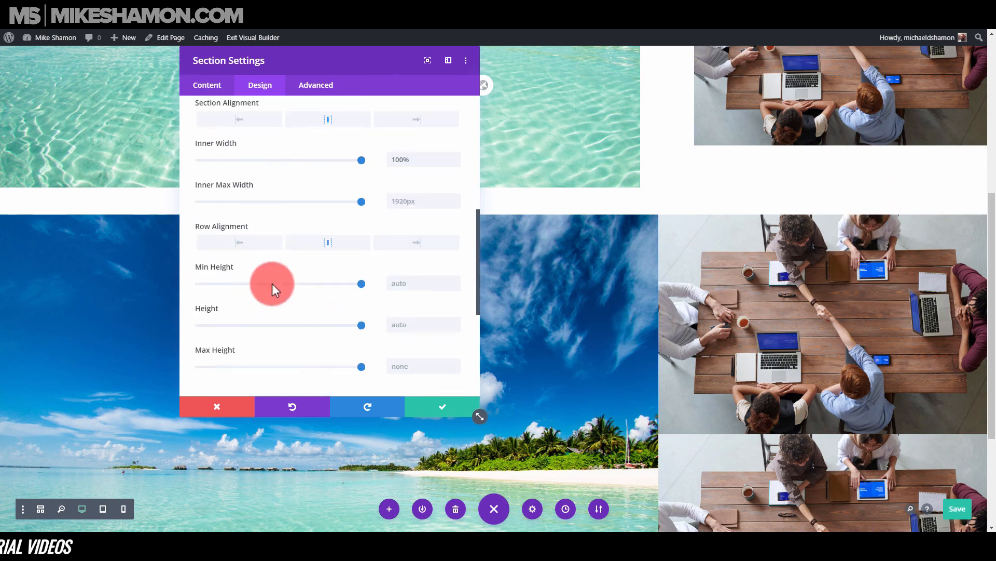
scroll("up", 3)
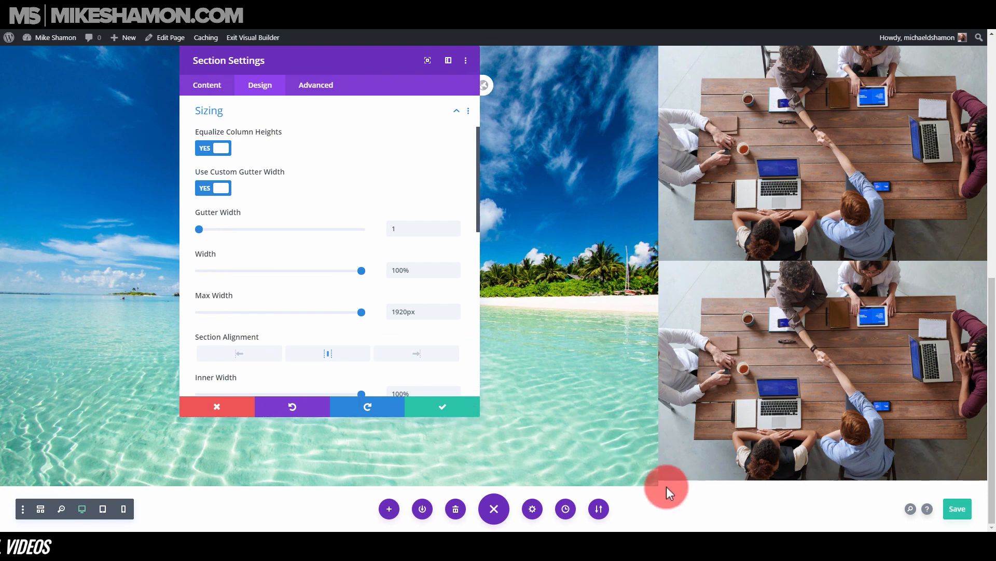
left_click(441, 406)
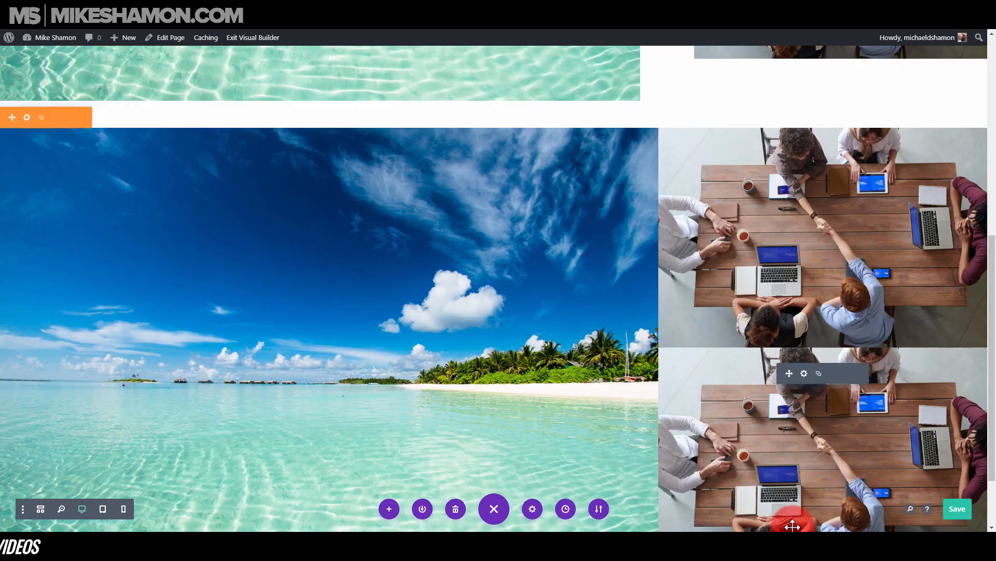
scroll("down", 3)
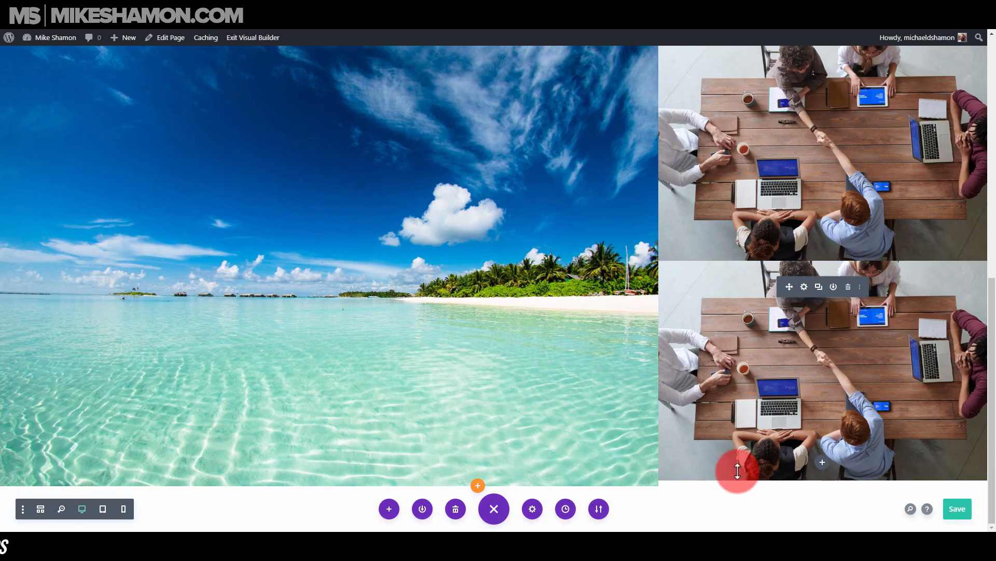
scroll("down", 3)
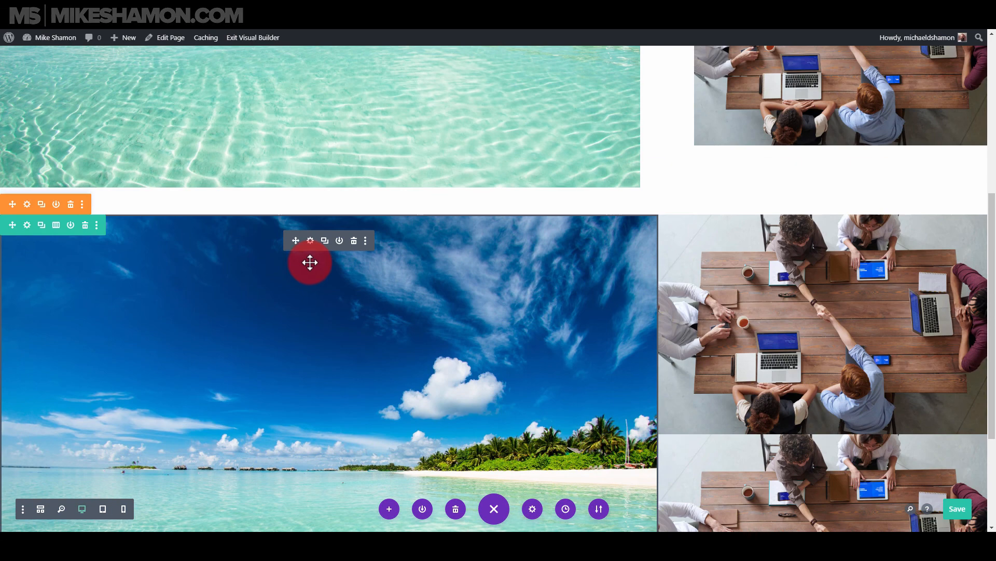